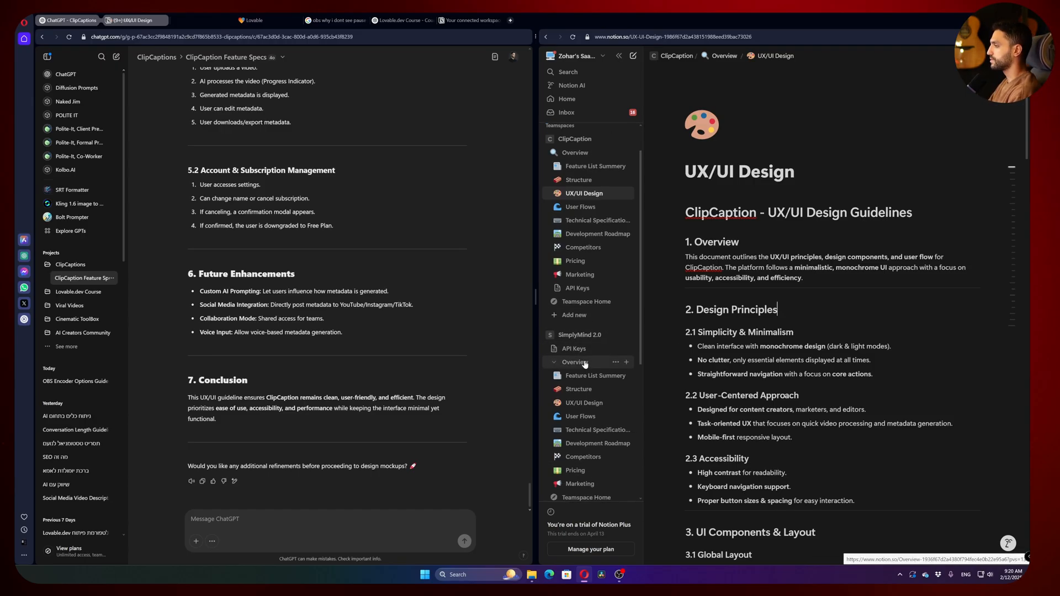
# Open the Notion 'Example of a Prompt Chain' page and review the ClipCaption prompt plan
pyautogui.scroll(-3)
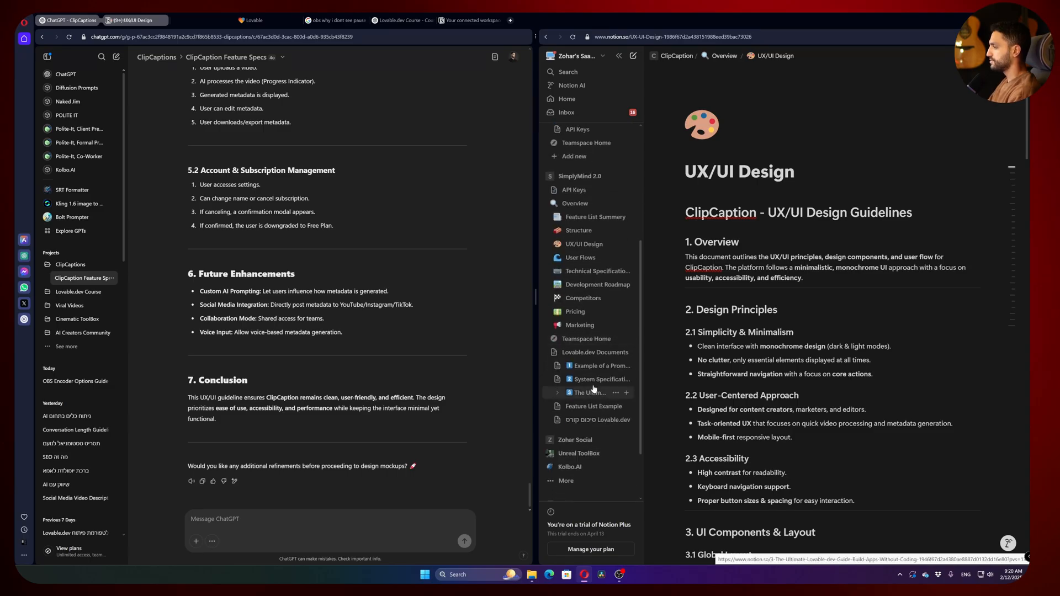
pyautogui.click(602, 365)
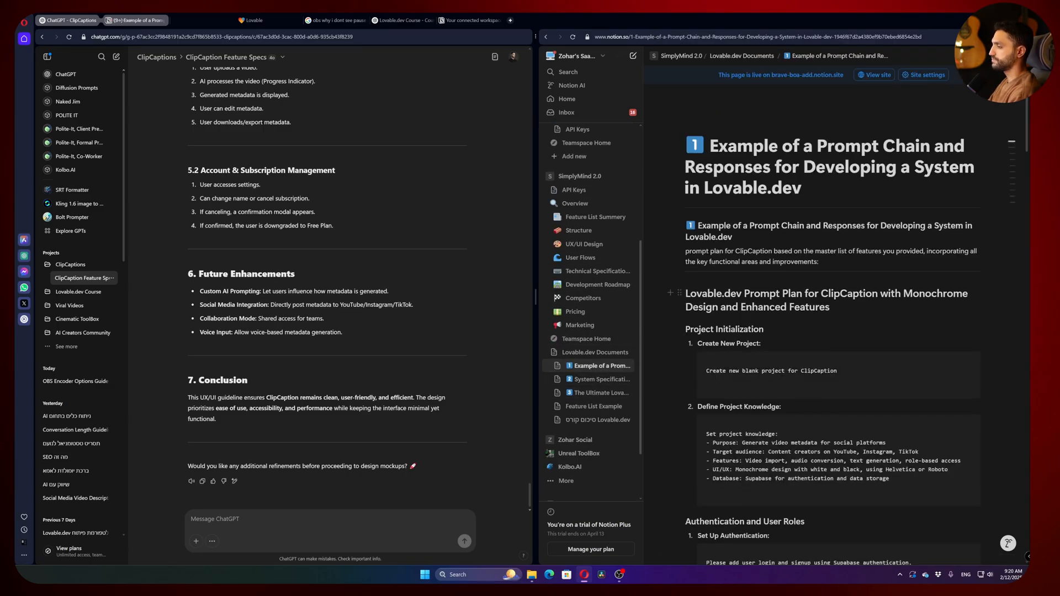
pyautogui.scroll(-3)
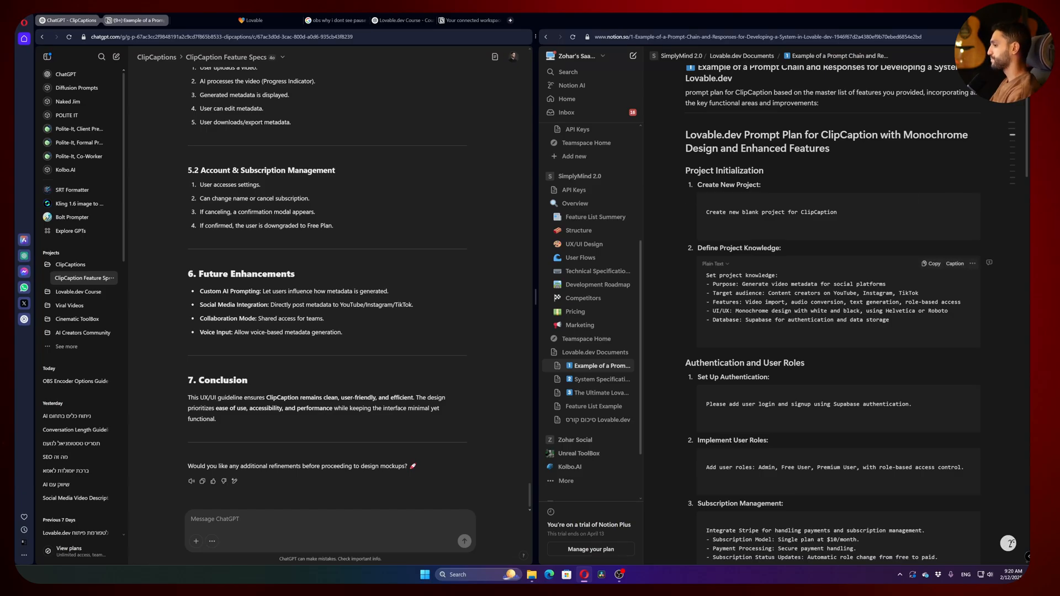
pyautogui.scroll(-3)
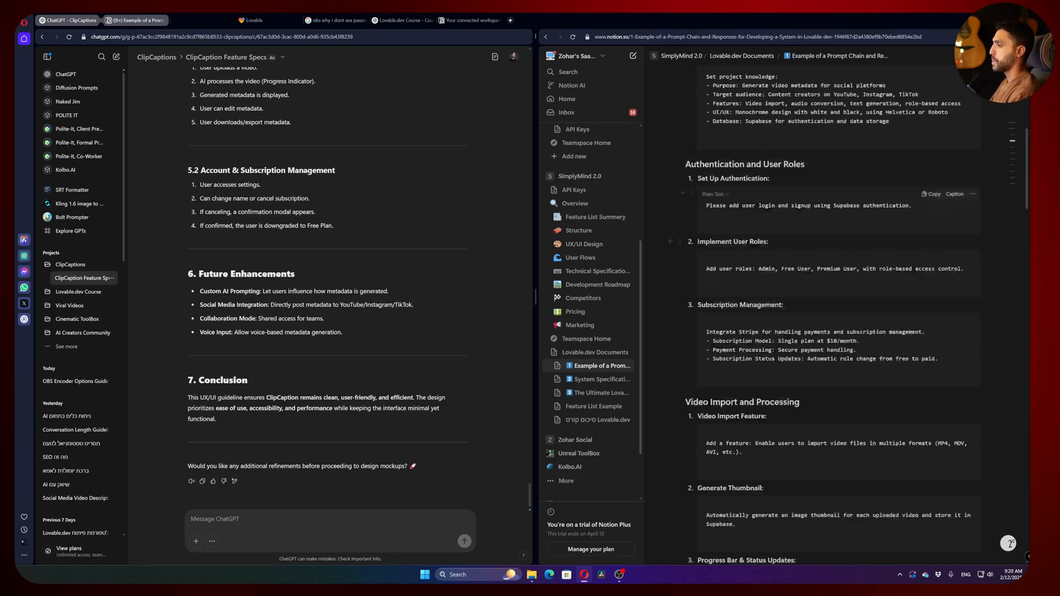
pyautogui.scroll(-3)
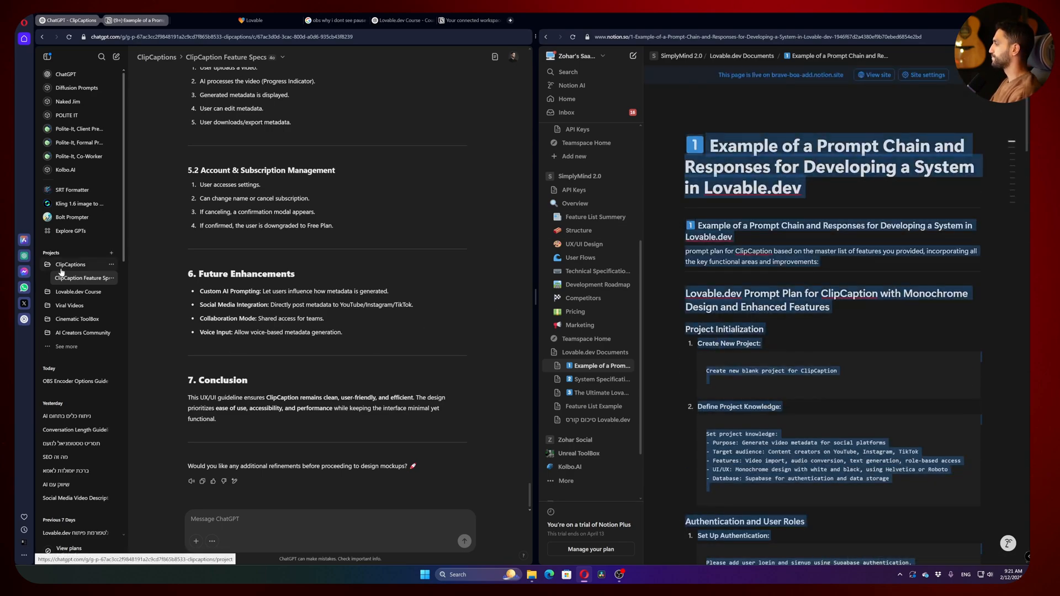
# In the ClipCaptions project, draft a request for a new prompt chain in the example's format
pyautogui.click(69, 264)
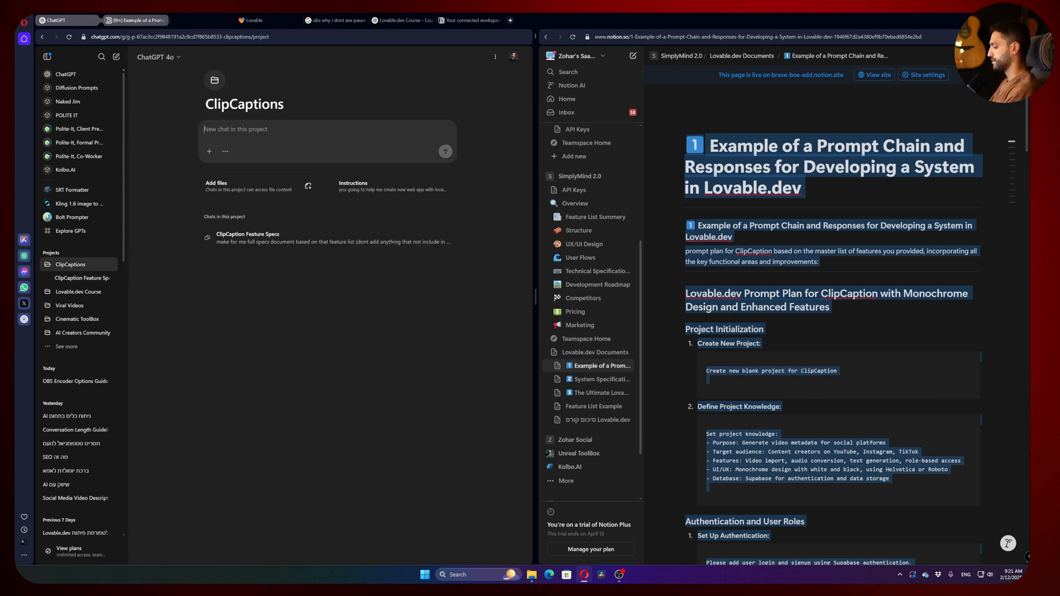
pyautogui.write('please make')
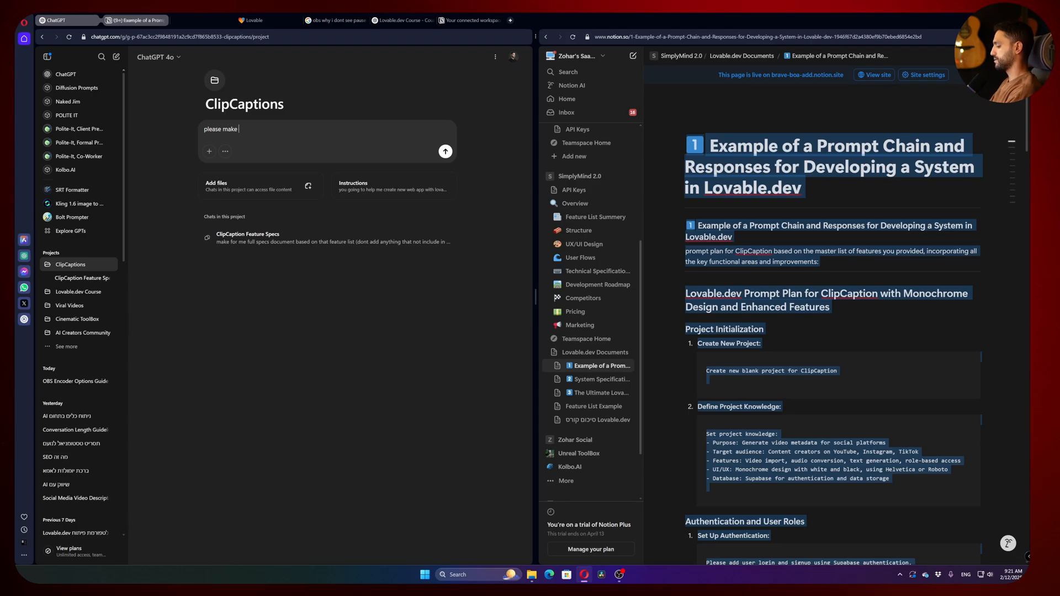
pyautogui.write('a new prompt chain plan for my project based on')
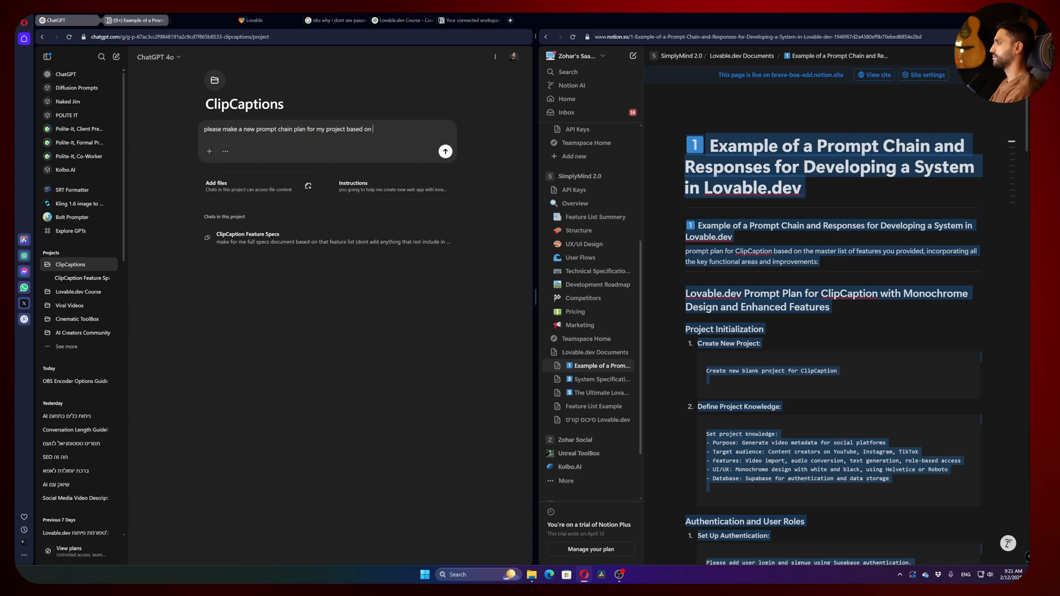
pyautogui.write('that format:')
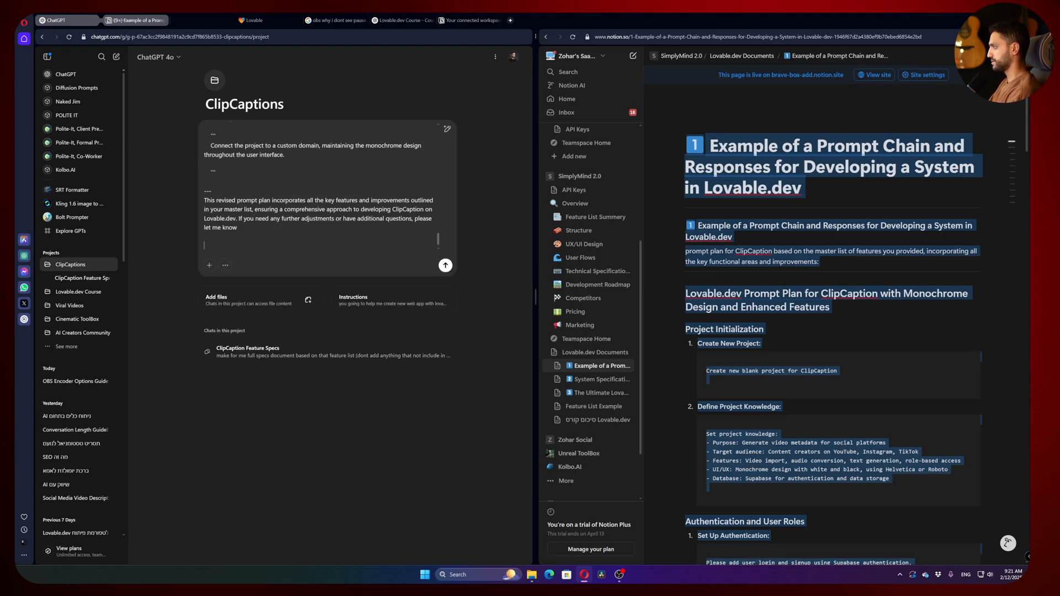
pyautogui.write('and based on that details:')
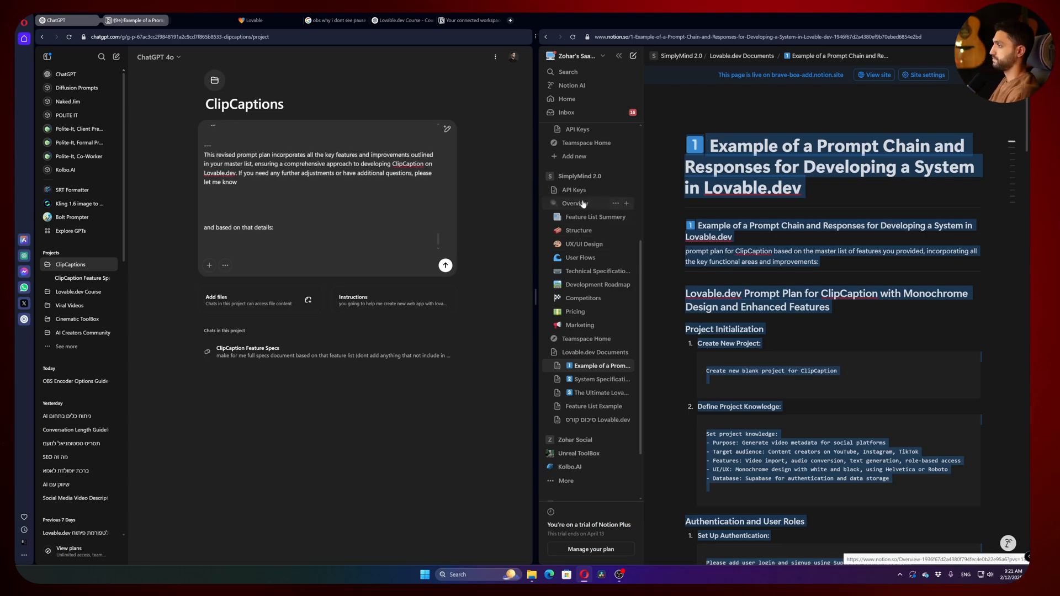
# Open the ClipCaption Overview spec page and copy its content into the draft
pyautogui.click(576, 203)
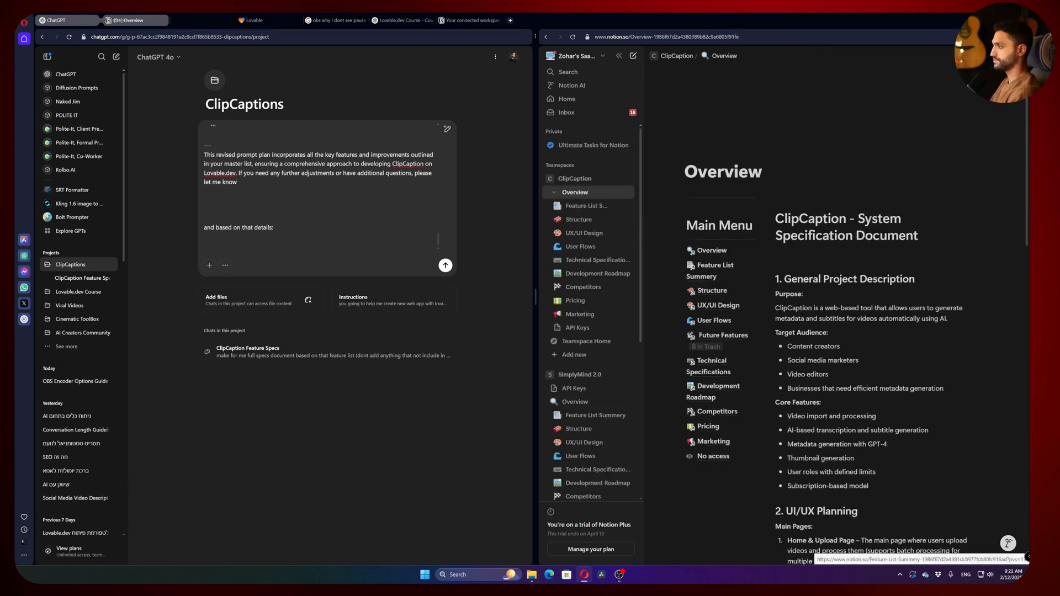
pyautogui.scroll(-3)
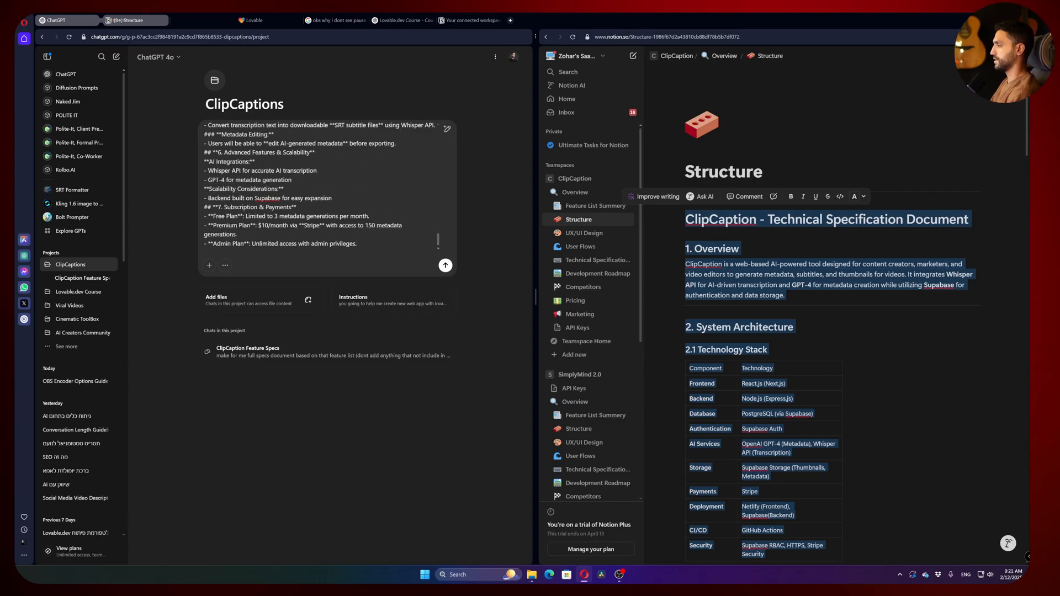
pyautogui.scroll(-3)
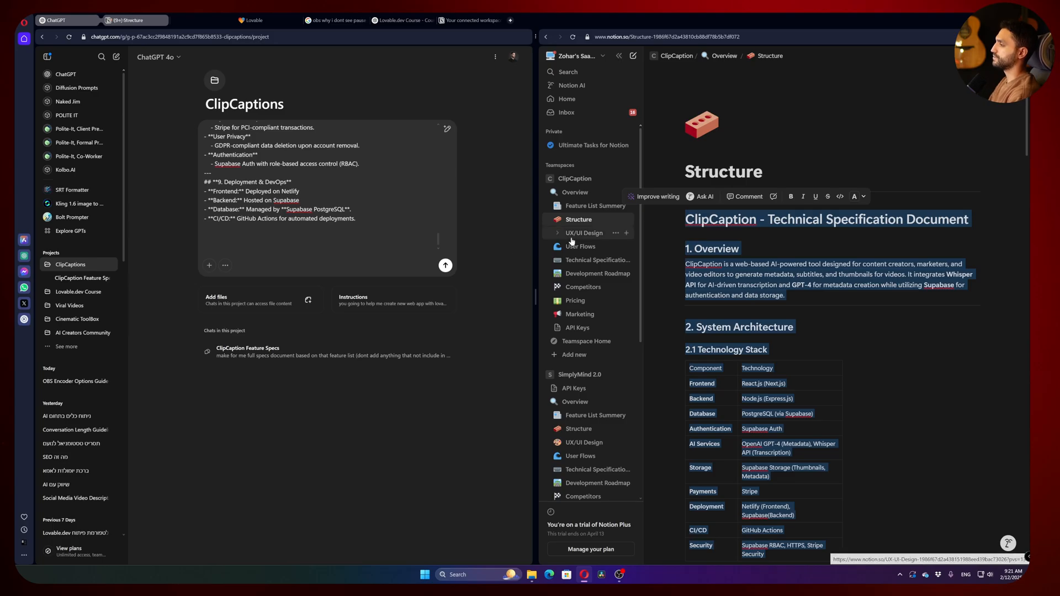
# Open the UX/UI Design spec page and copy its content into the draft
pyautogui.click(583, 232)
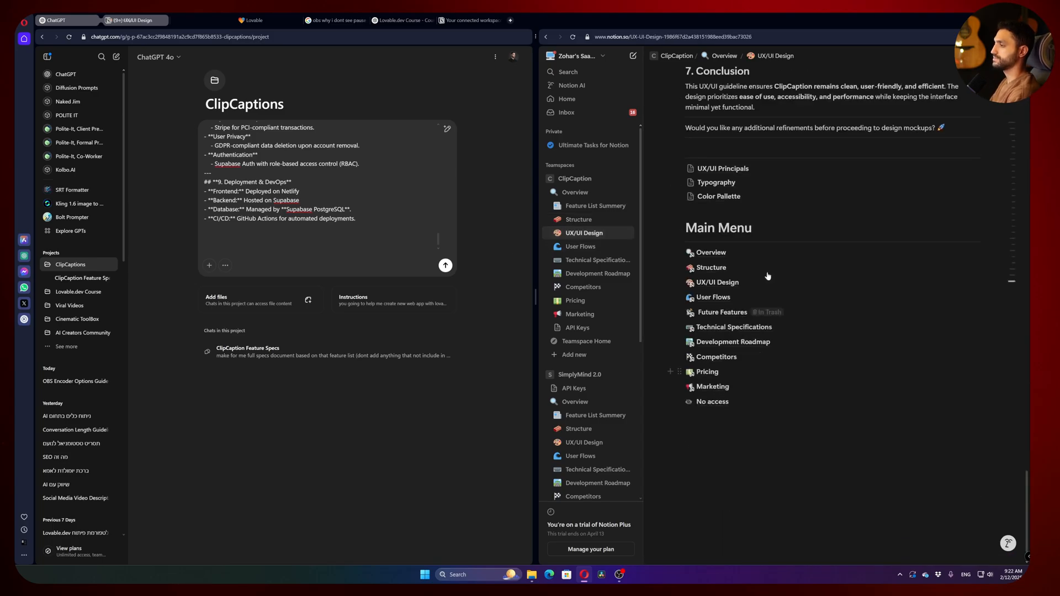
pyautogui.scroll(-3)
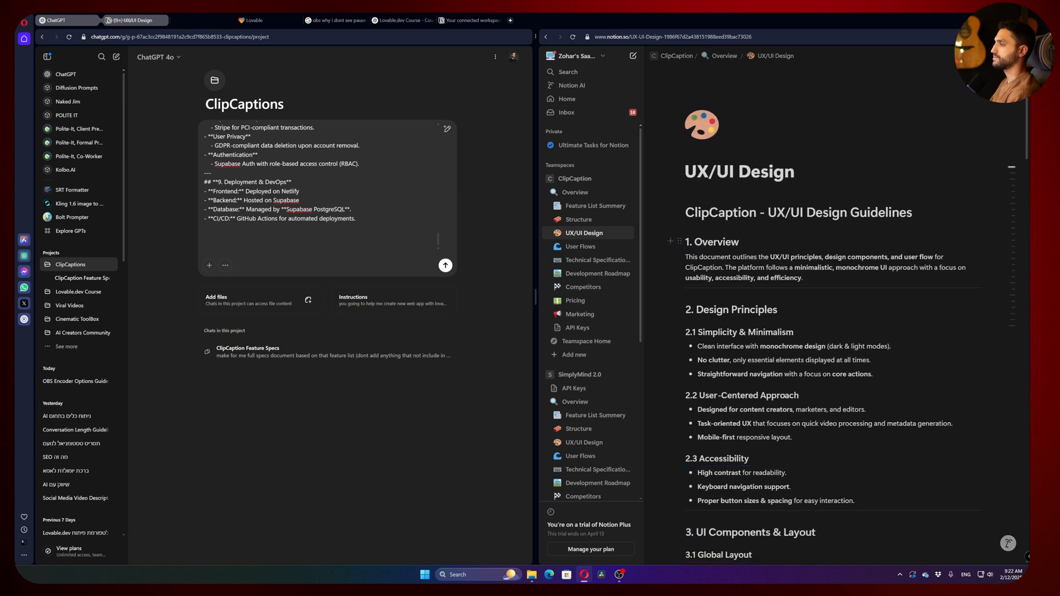
pyautogui.scroll(-3)
pyautogui.write('please make a new prompt chain plan for my project based on that format (make sure the exmaple of')
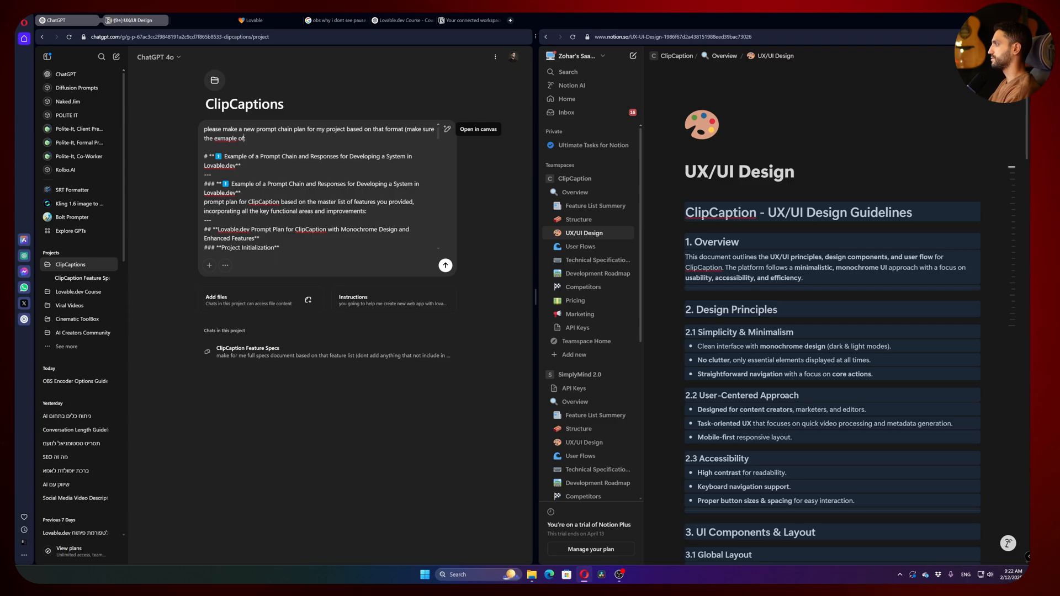
# Add a note clarifying the example chain of prompts, then send the request
pyautogui.write('chain of prompts is not t')
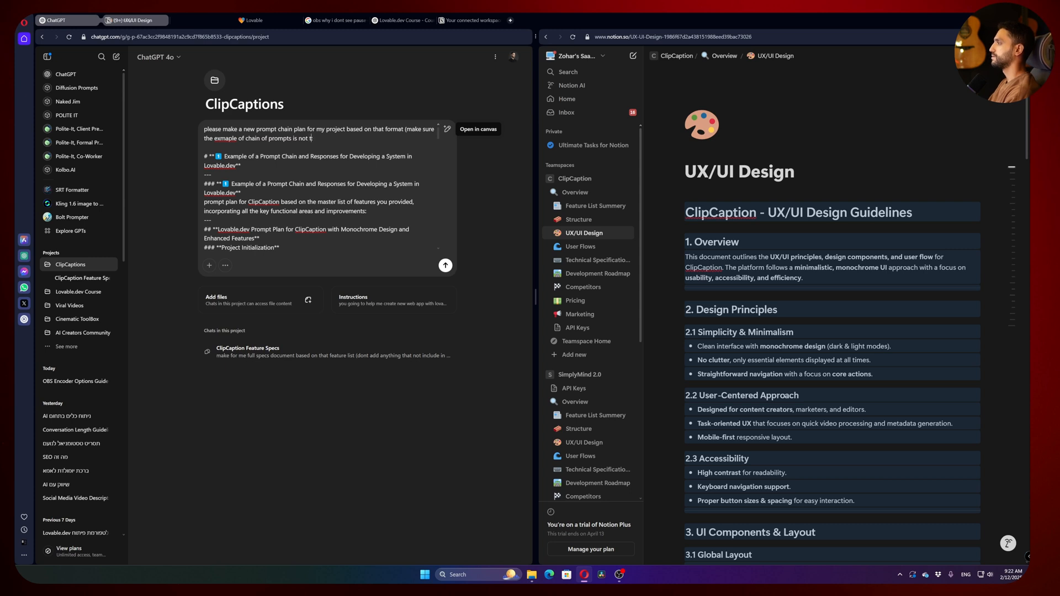
pyautogui.write('consider:')
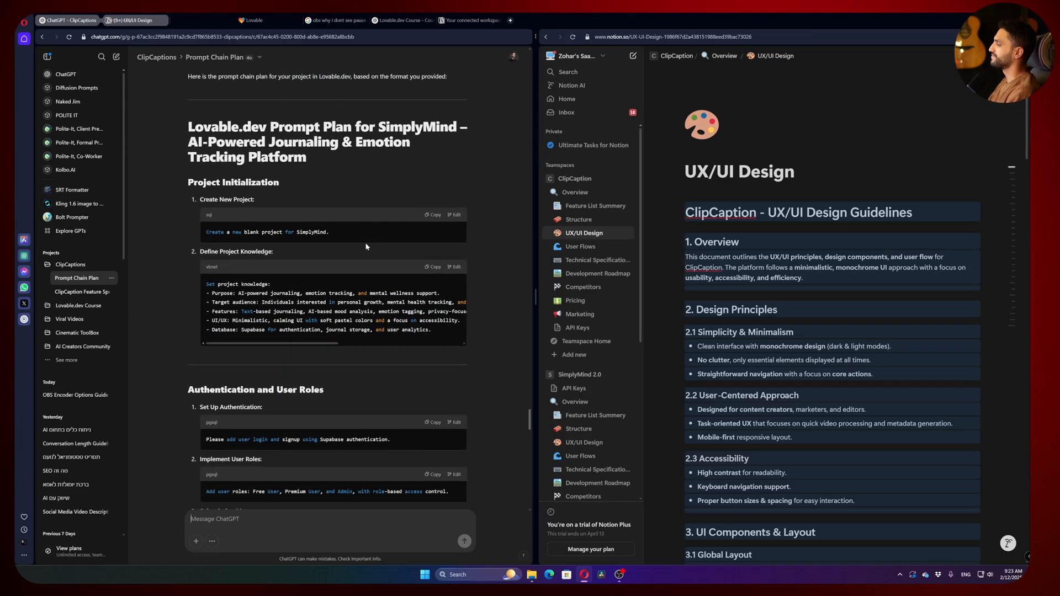
pyautogui.scroll(-3)
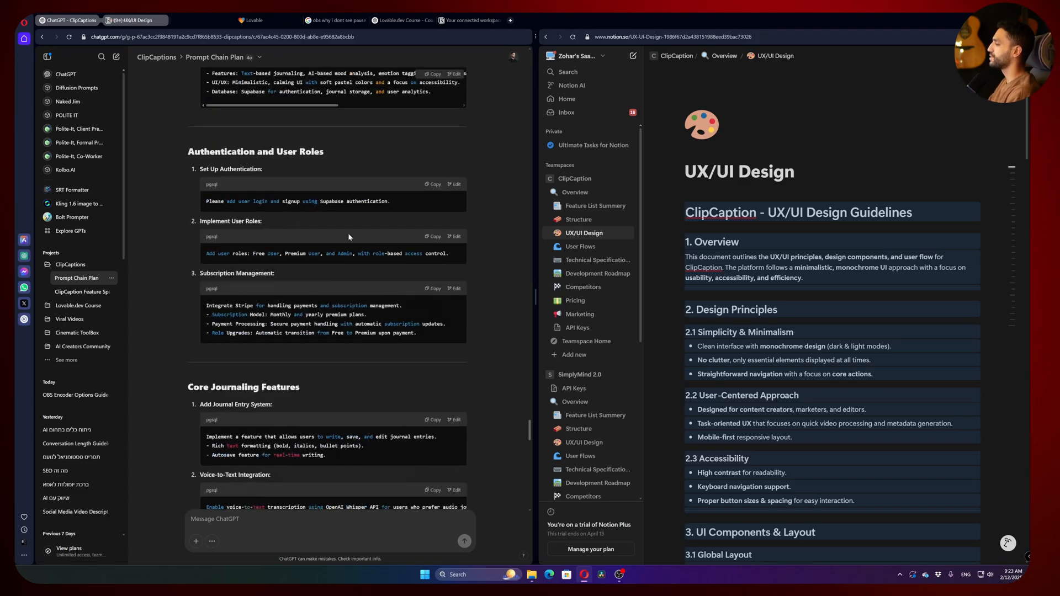
pyautogui.scroll(-3)
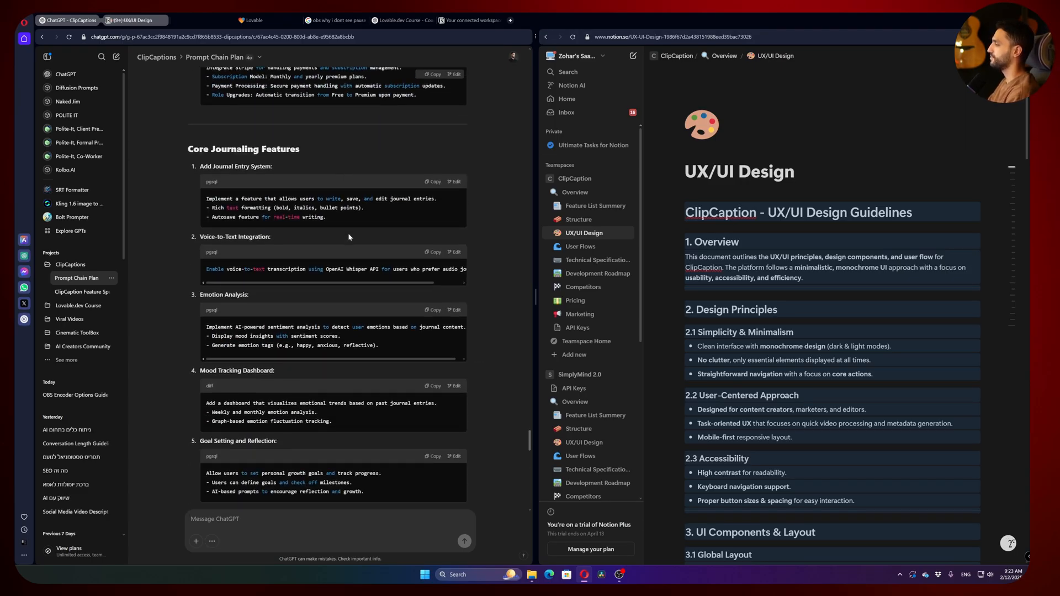
pyautogui.scroll(-3)
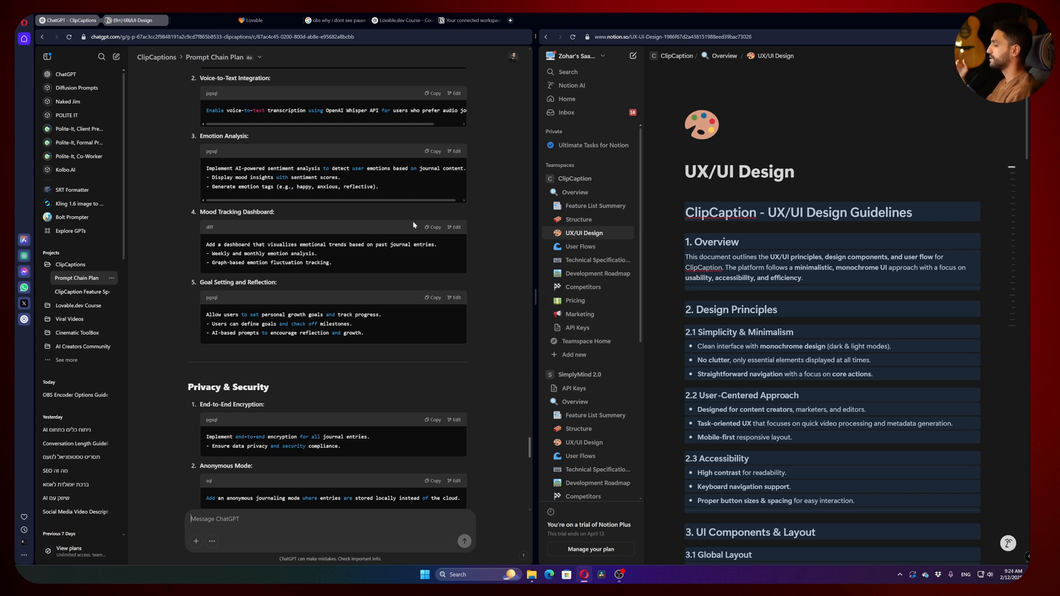
pyautogui.scroll(-3)
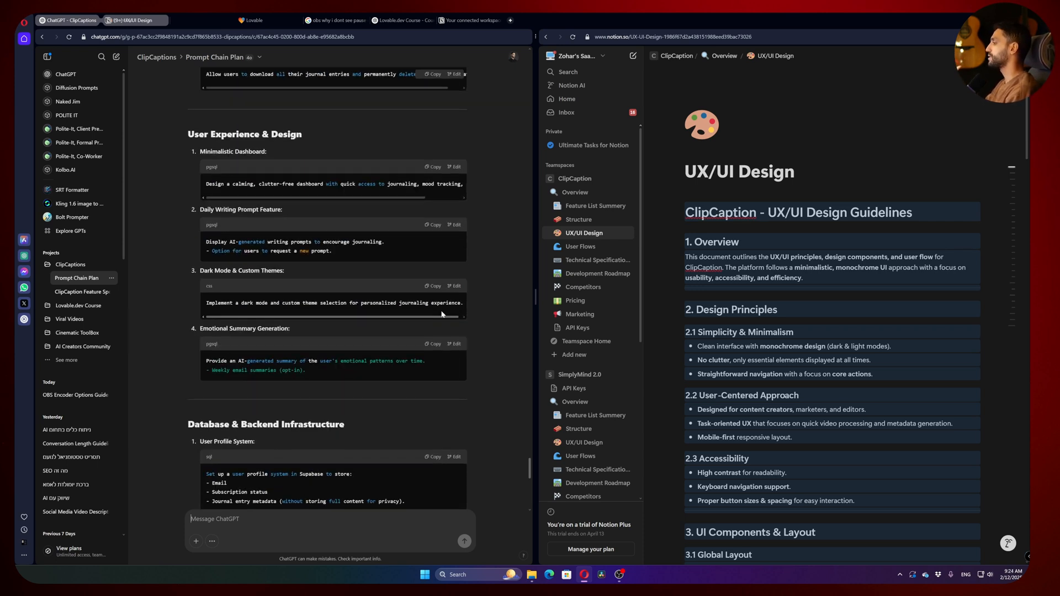
pyautogui.scroll(-3)
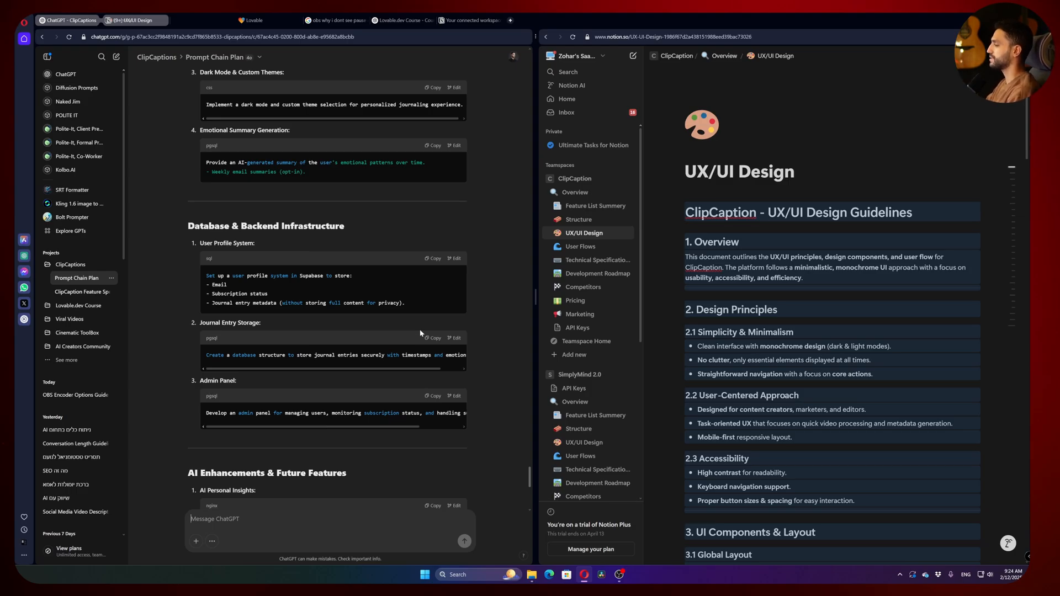
pyautogui.scroll(-3)
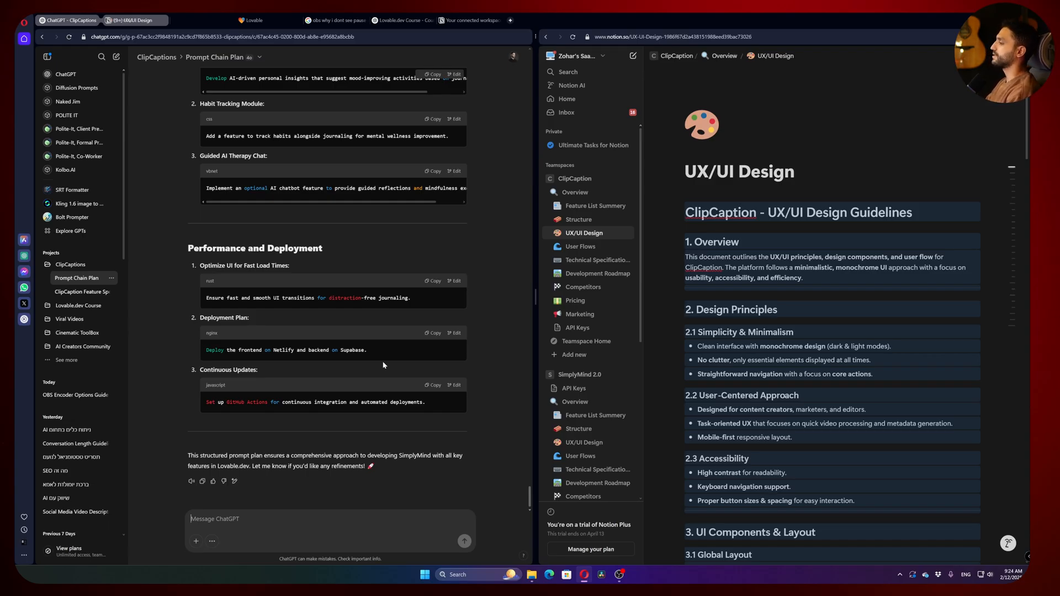
pyautogui.scroll(-3)
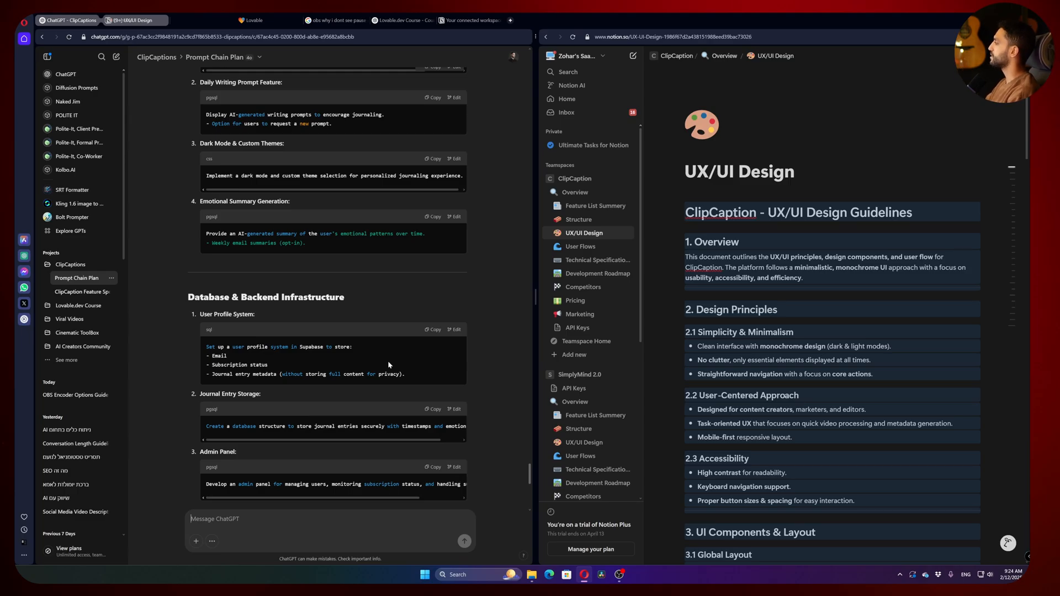
pyautogui.scroll(-3)
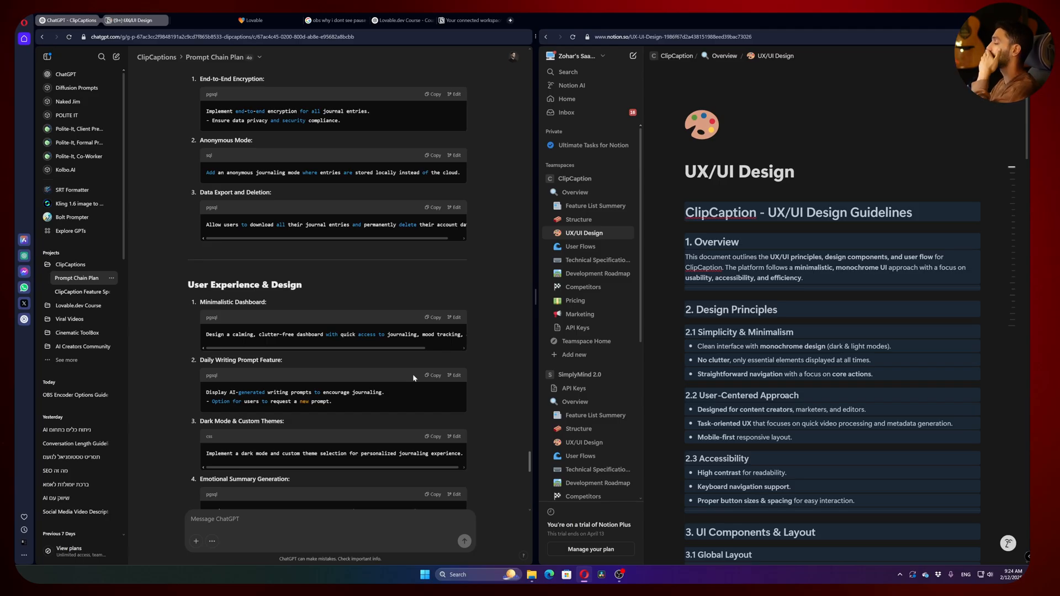
pyautogui.scroll(-3)
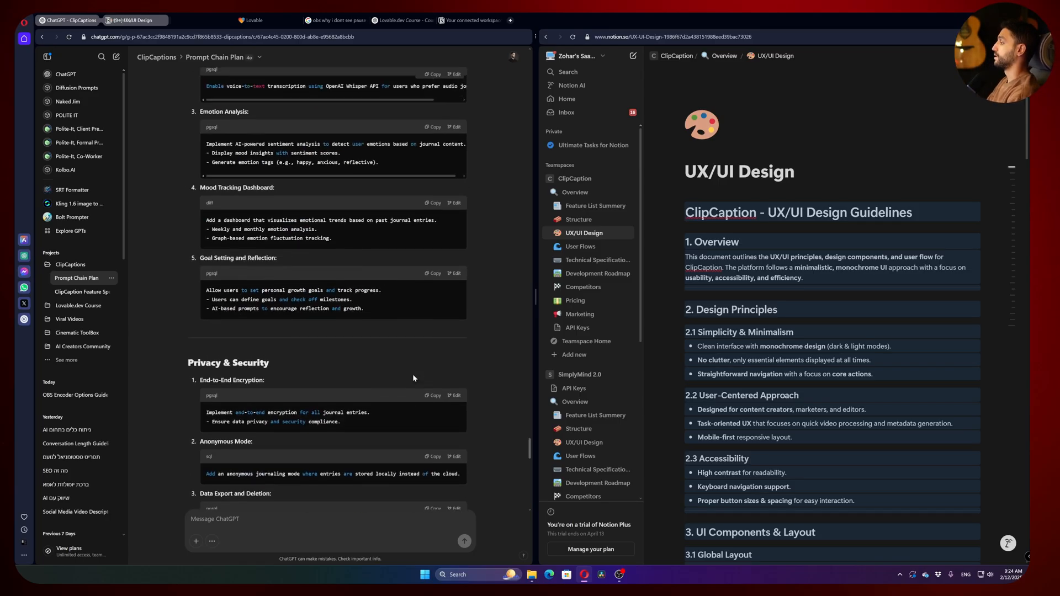